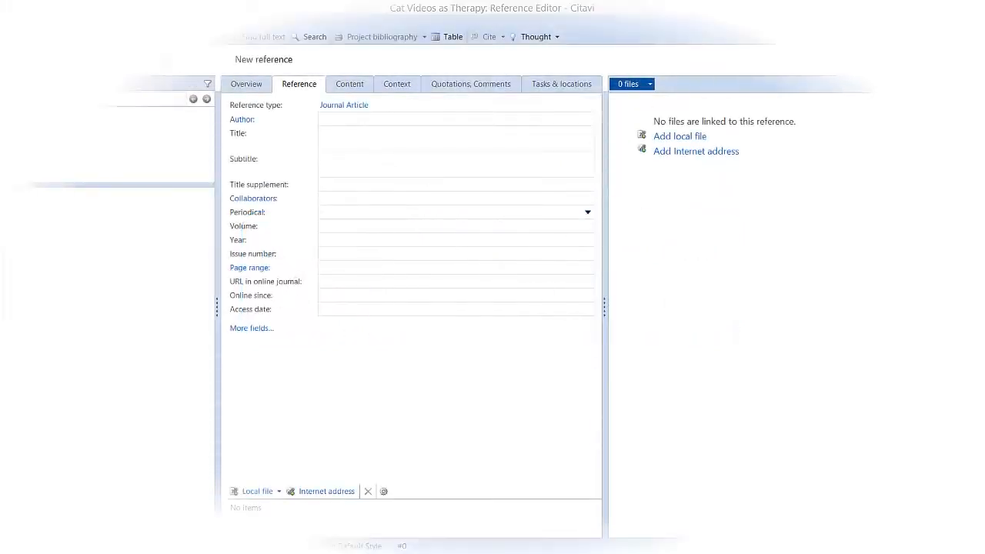
Step: Import the six article PDFs from the Articles folder into the project
left_click(9, 22)
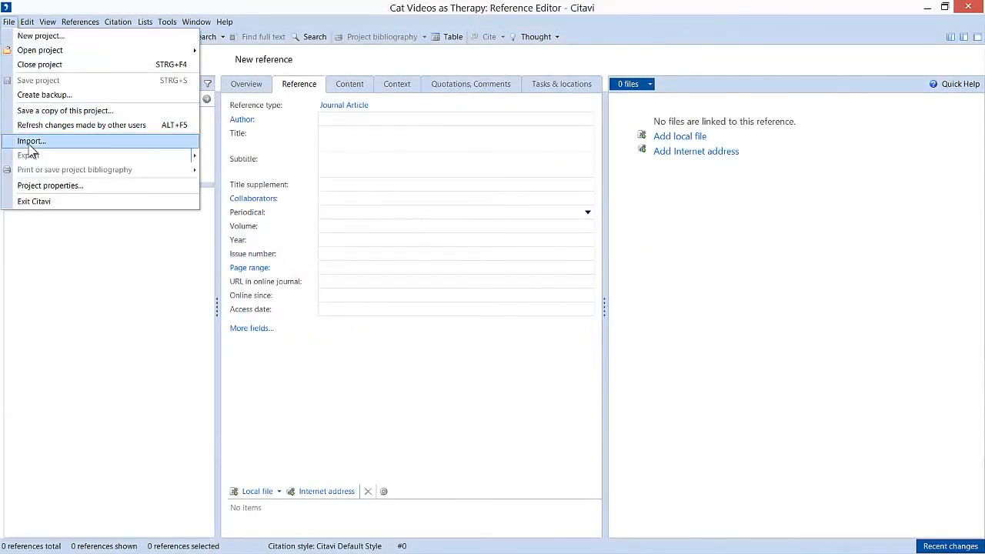
left_click(31, 142)
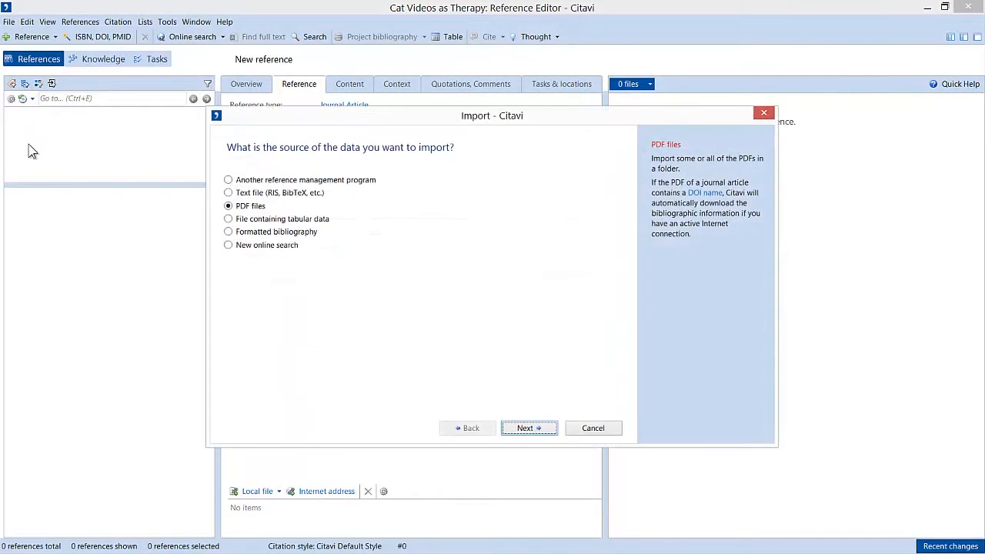
left_click(529, 428)
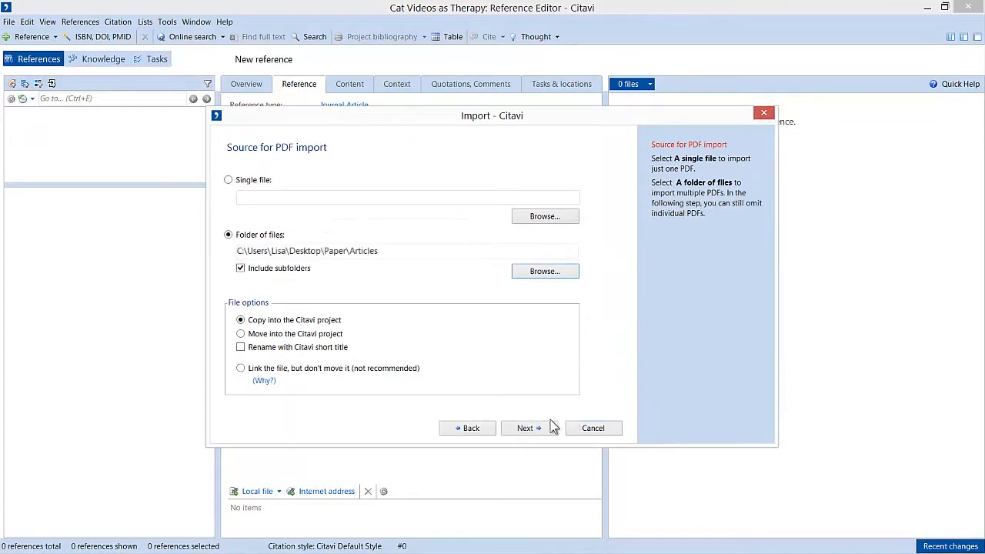
left_click(527, 428)
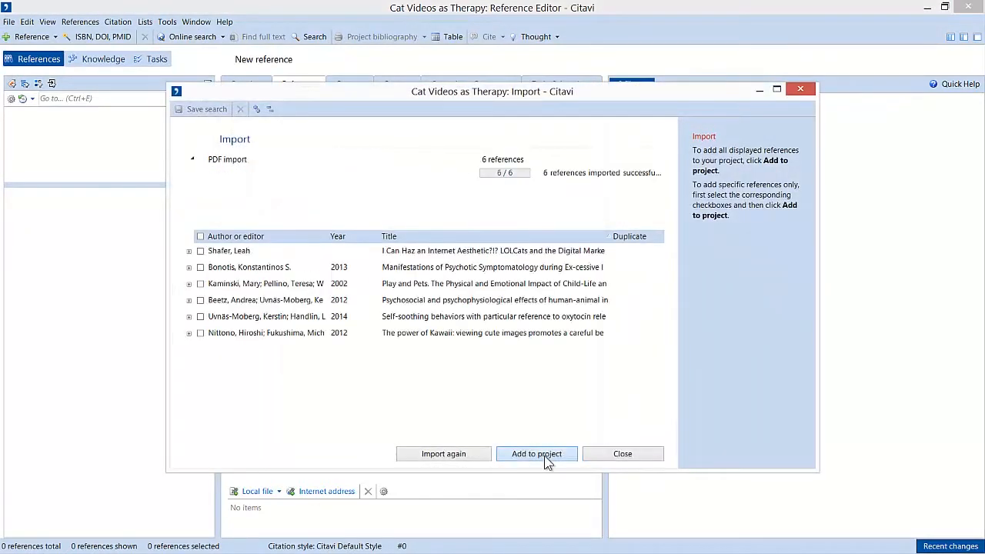
left_click(536, 452)
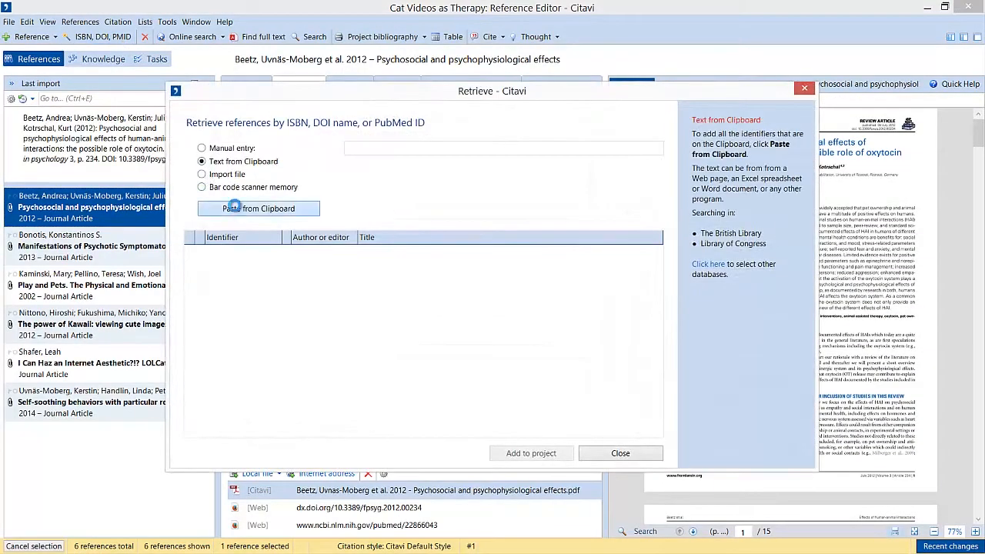
Step: Retrieve the seven books by the pasted ISBNs and add them to the project
left_click(258, 210)
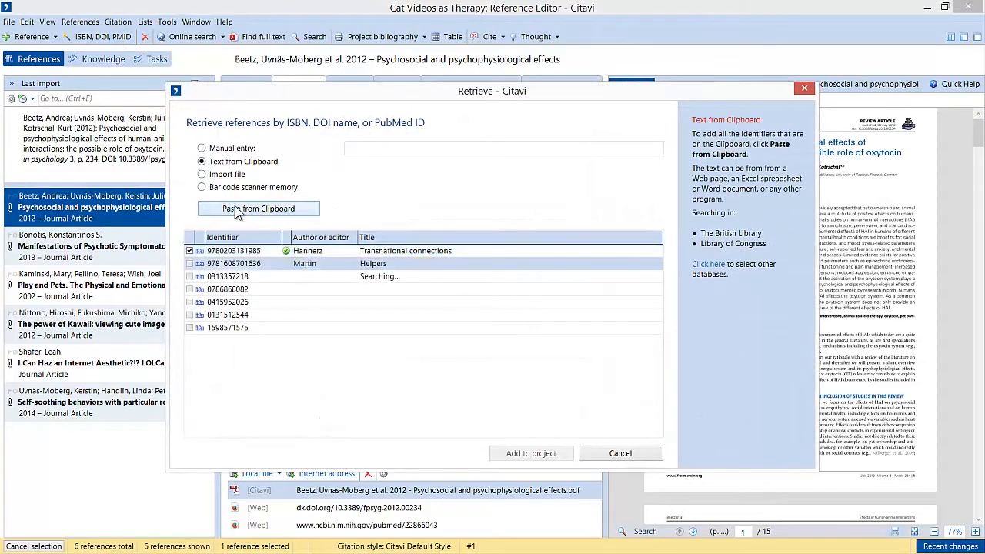
left_click(258, 209)
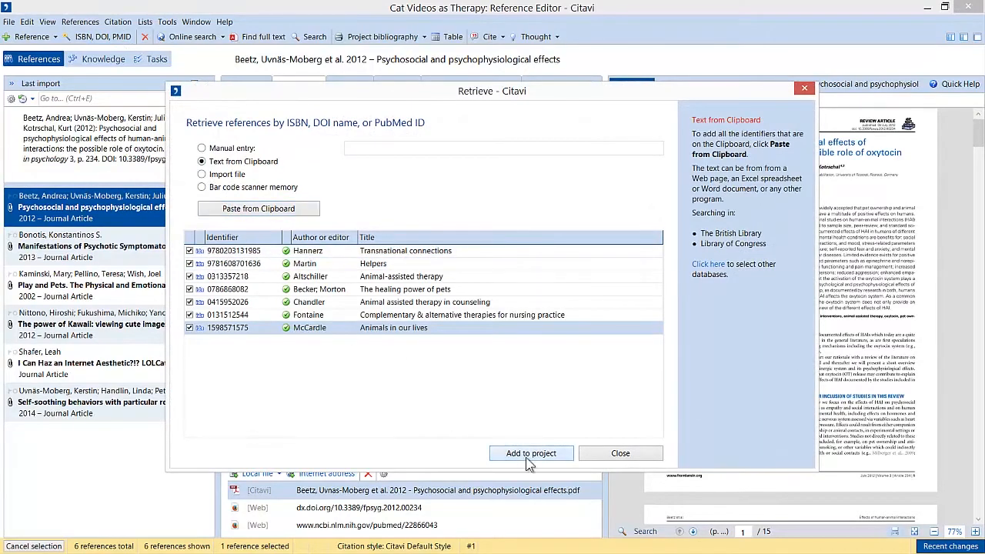
left_click(529, 452)
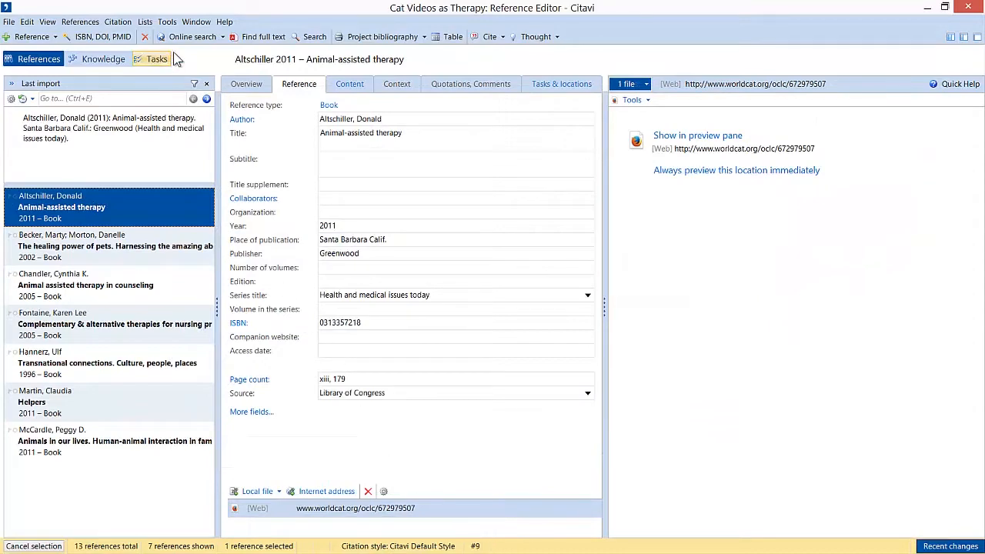
Step: Add the 21 PubMed results for 'animal-assisted therapy' from 2015, including their keywords
left_click(194, 37)
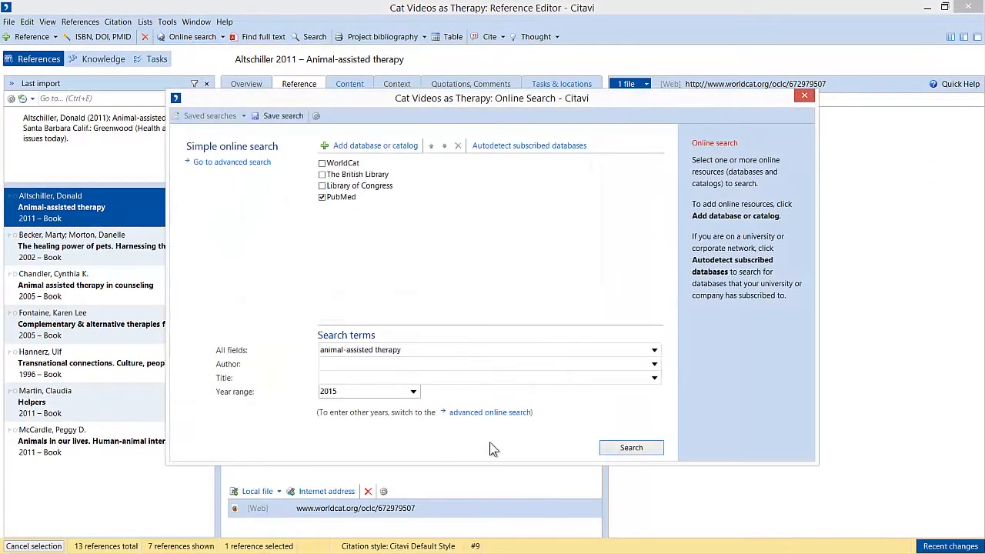
left_click(631, 447)
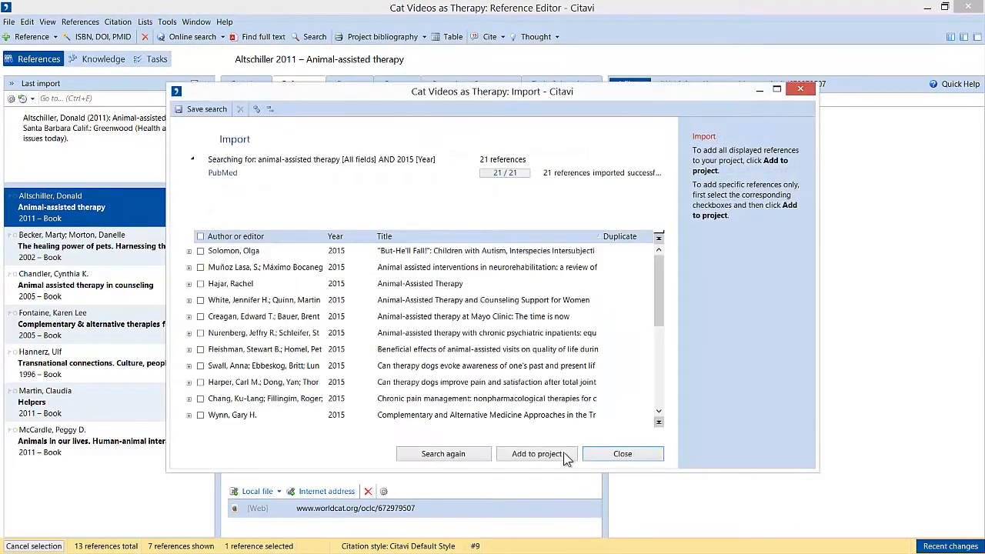
left_click(536, 453)
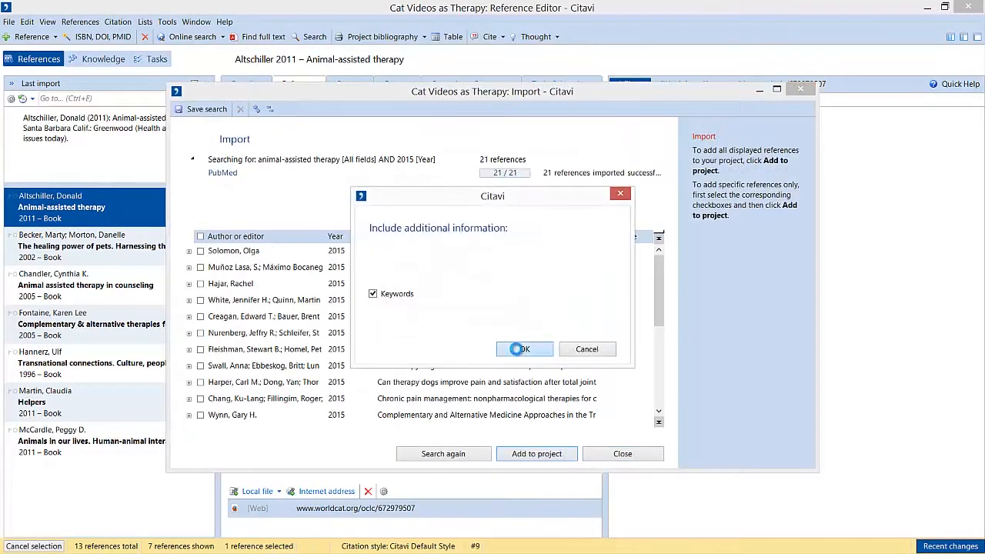
left_click(520, 347)
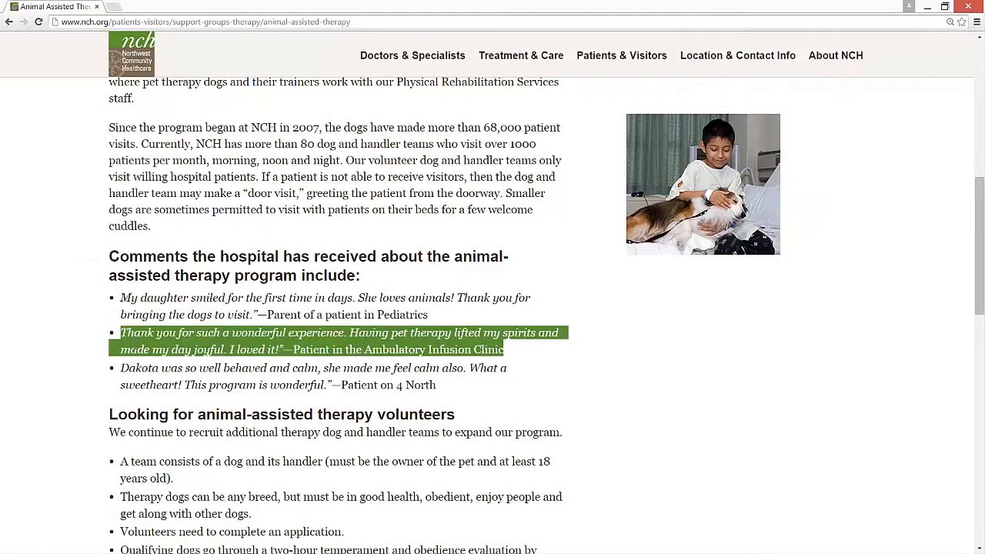
Step: Capture the patient's pet therapy comment from the hospital page as a quotation via the Picker
right_click(307, 338)
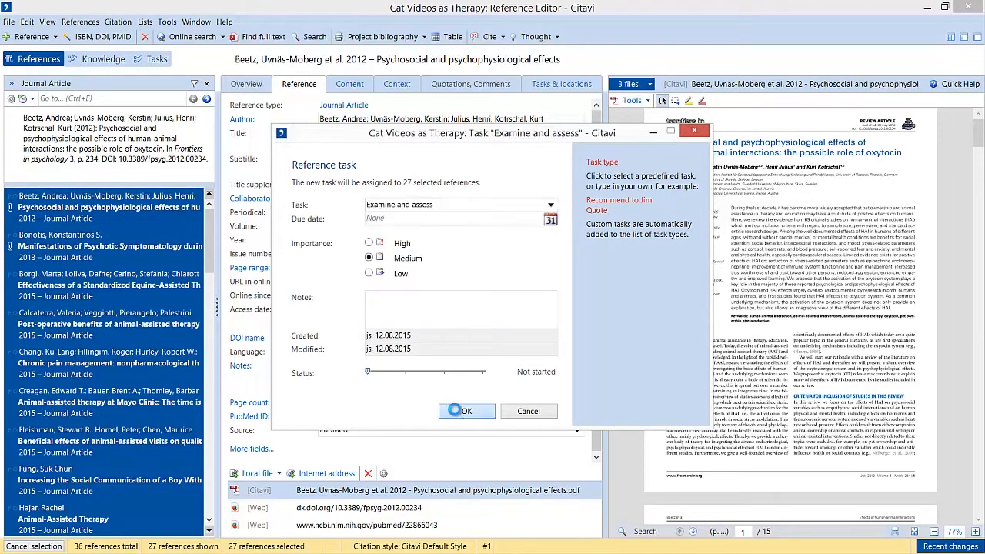
Step: Assign the 'Examine and assess' task to the 27 selected references
left_click(466, 409)
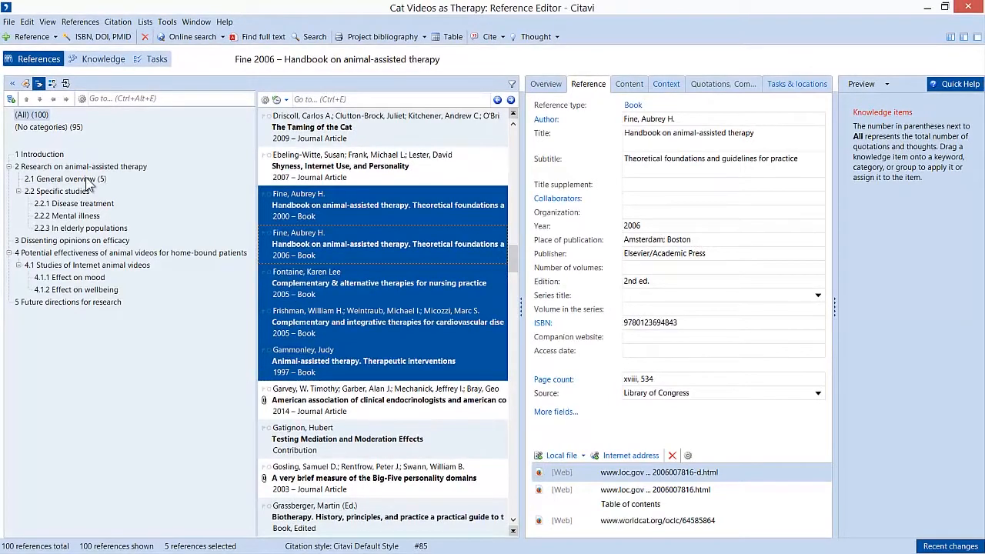
Step: Show the Myrick 2015 article's highlighted passage with its Quotations list alongside
left_click(225, 84)
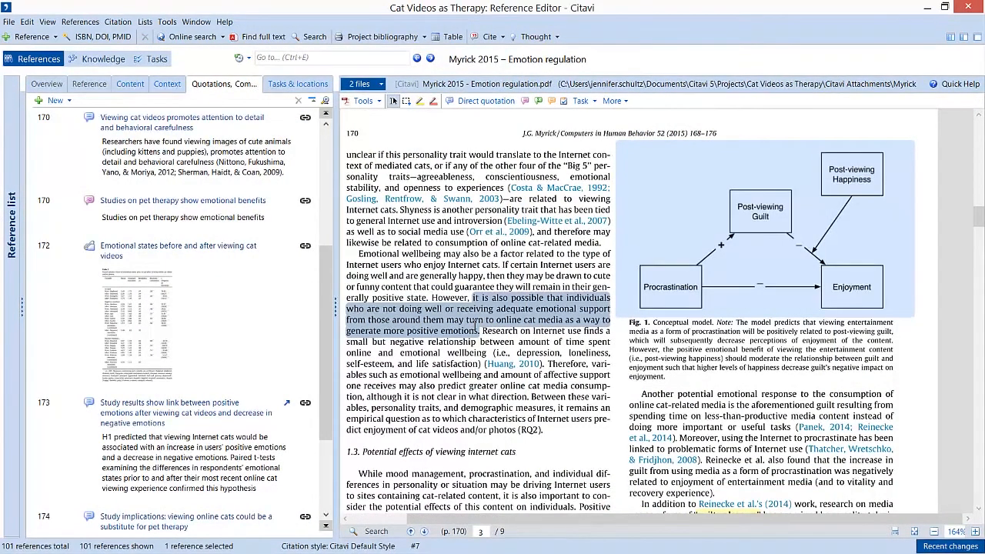
Step: Save the diagram as an image quotation on emotions when viewing cat videos and assign its category
scroll("down", 3)
type("Relationships of emotions when viewing cat videos")
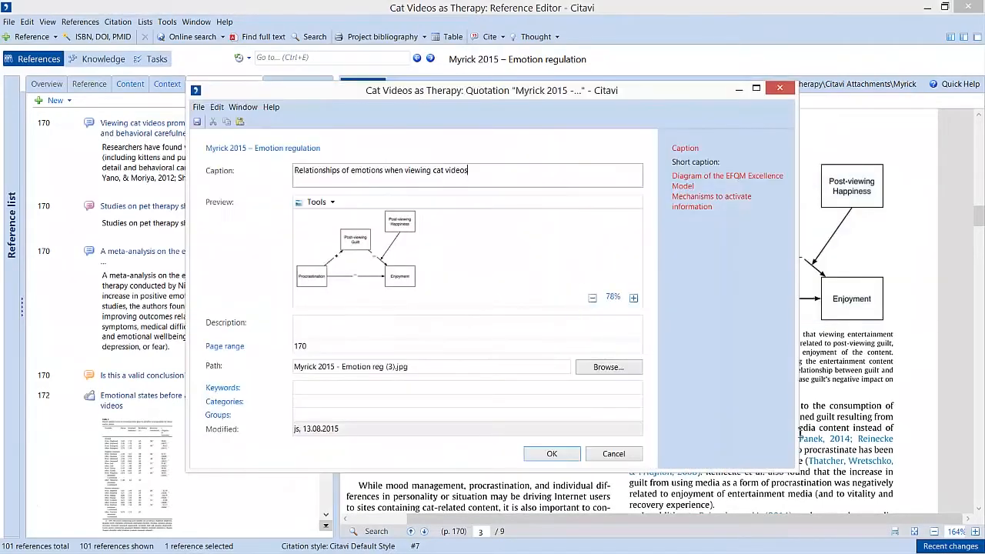
left_click(468, 400)
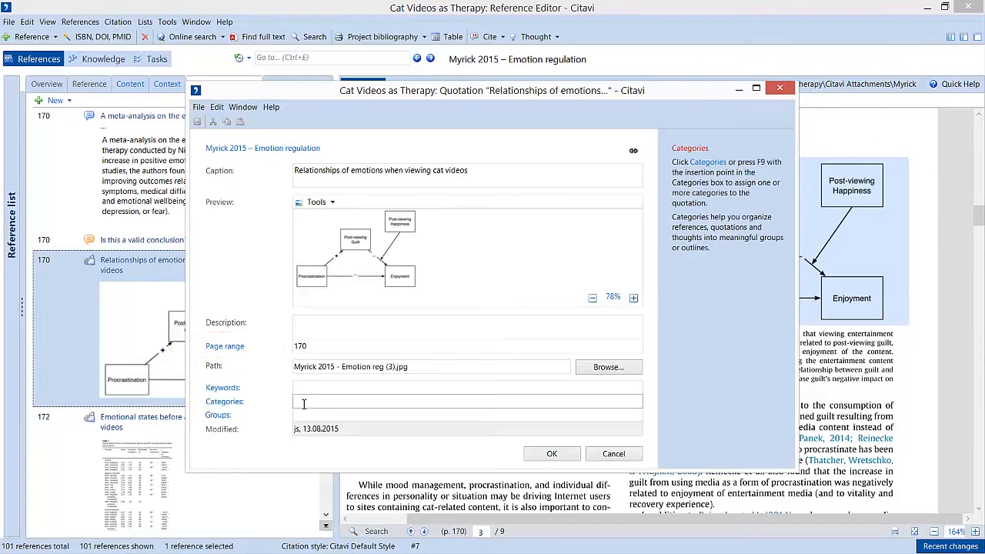
type("well")
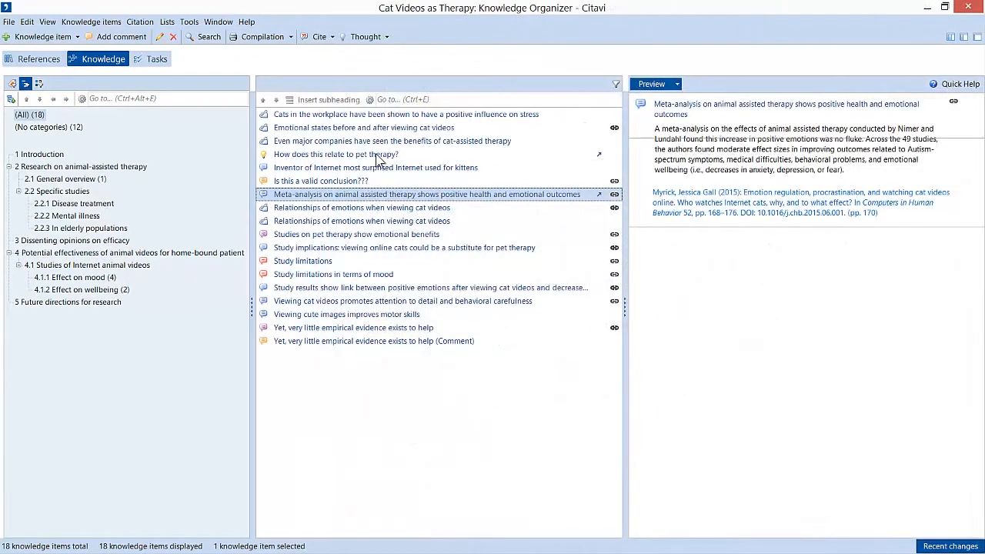
Step: Review the thought 'How does this relate to pet therapy?' and switch to the Word paper
left_click(335, 154)
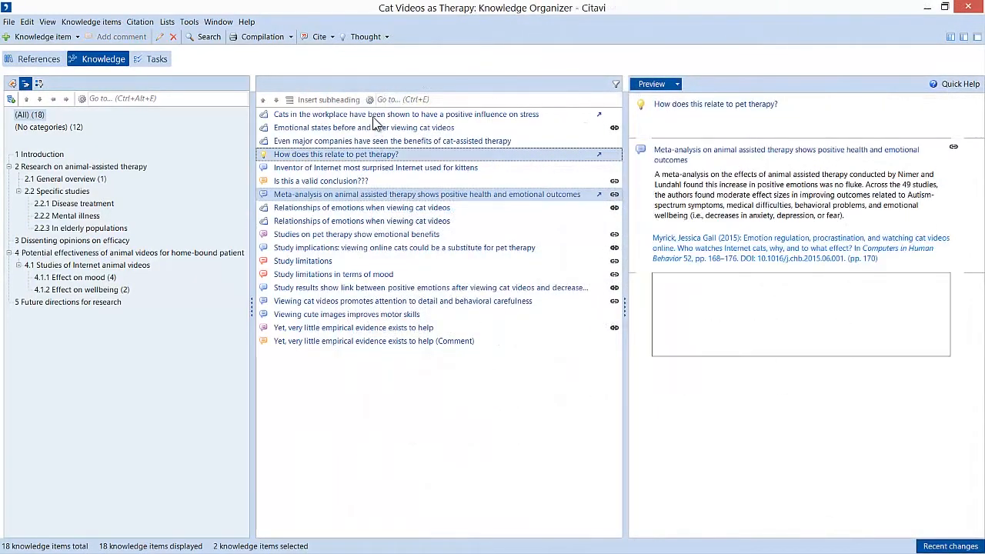
left_click(406, 114)
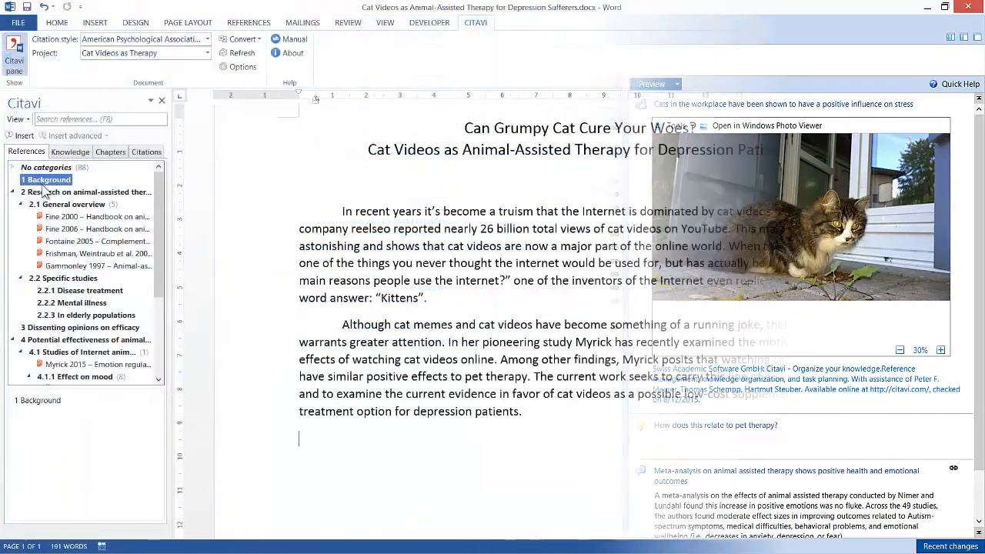
Step: Insert the Citavi categories as numbered chapter headings starting from Background
right_click(46, 179)
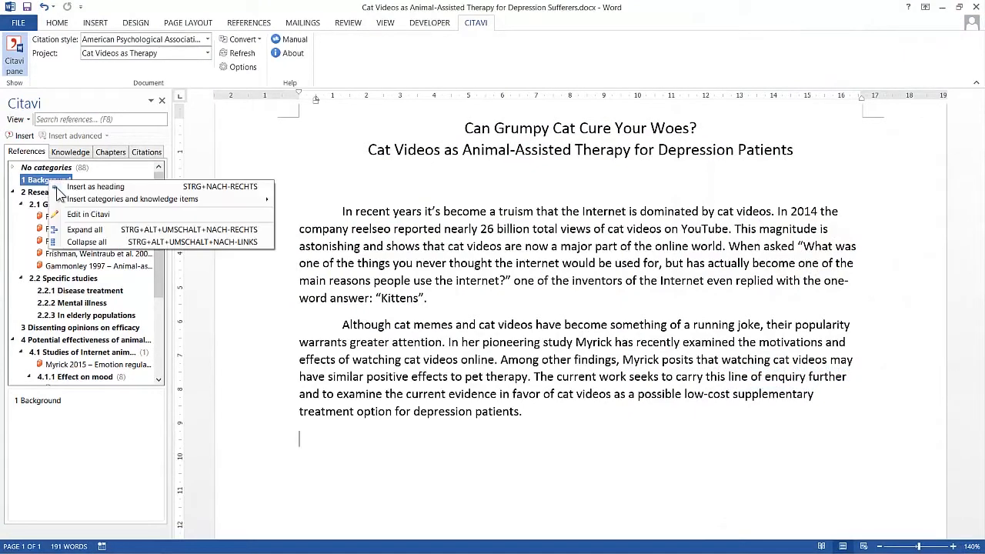
left_click(95, 187)
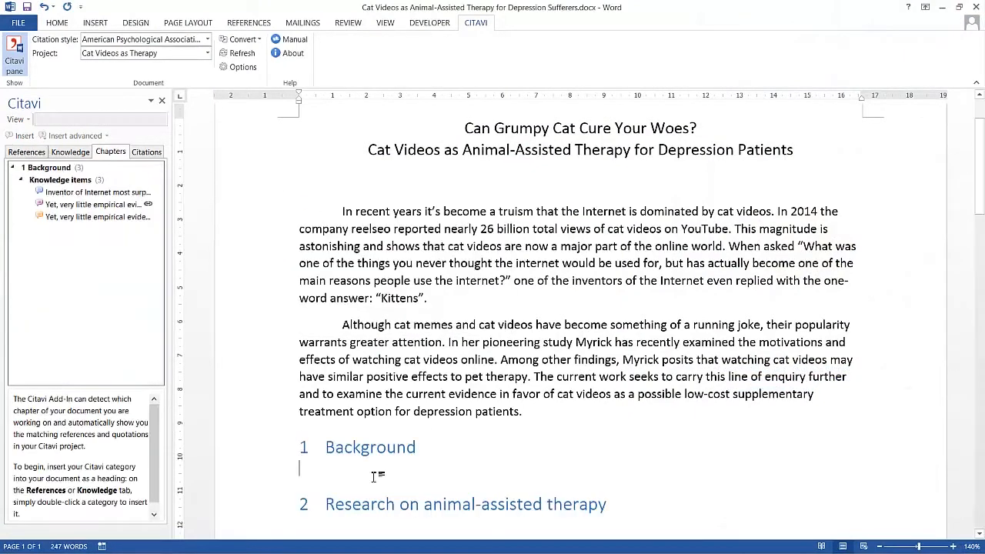
scroll("down", 3)
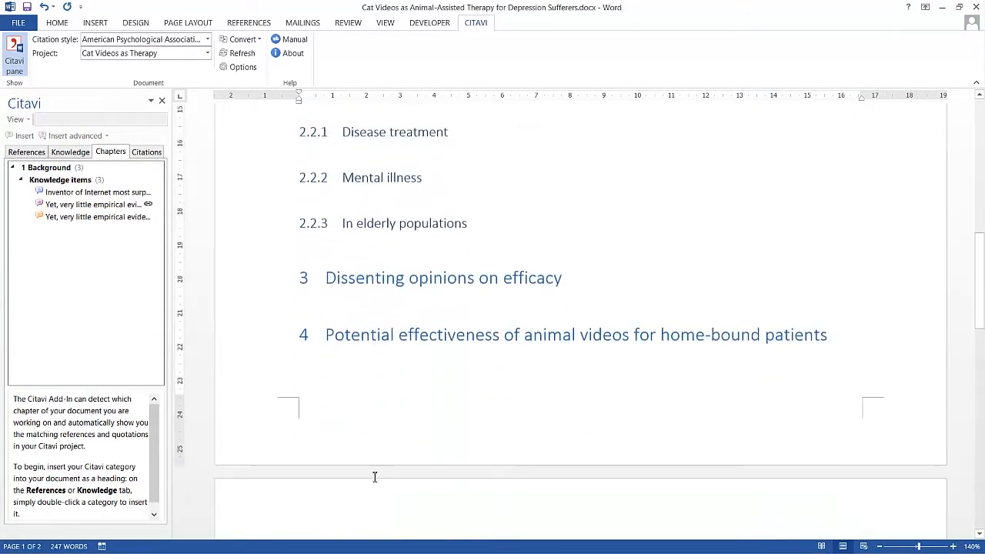
scroll("down", 3)
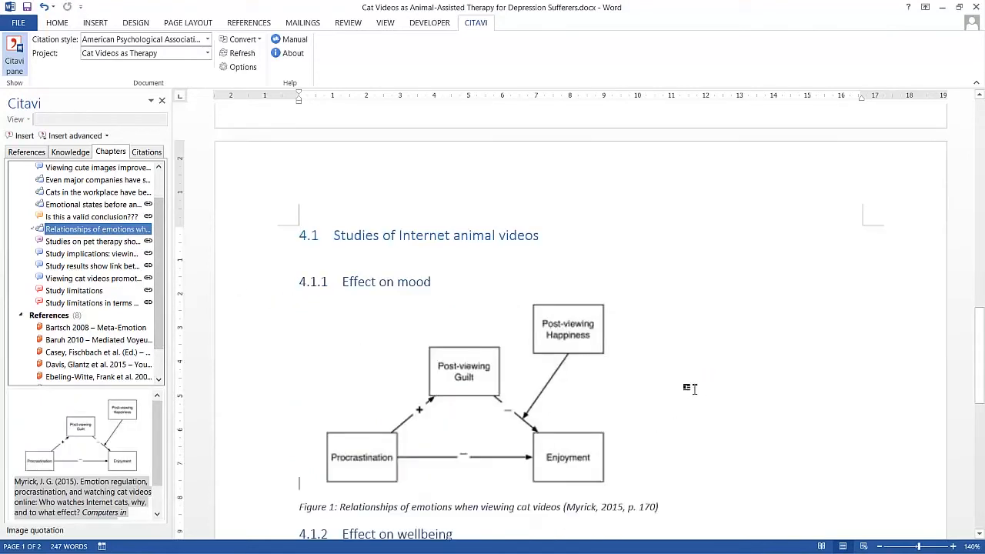
scroll("down", 3)
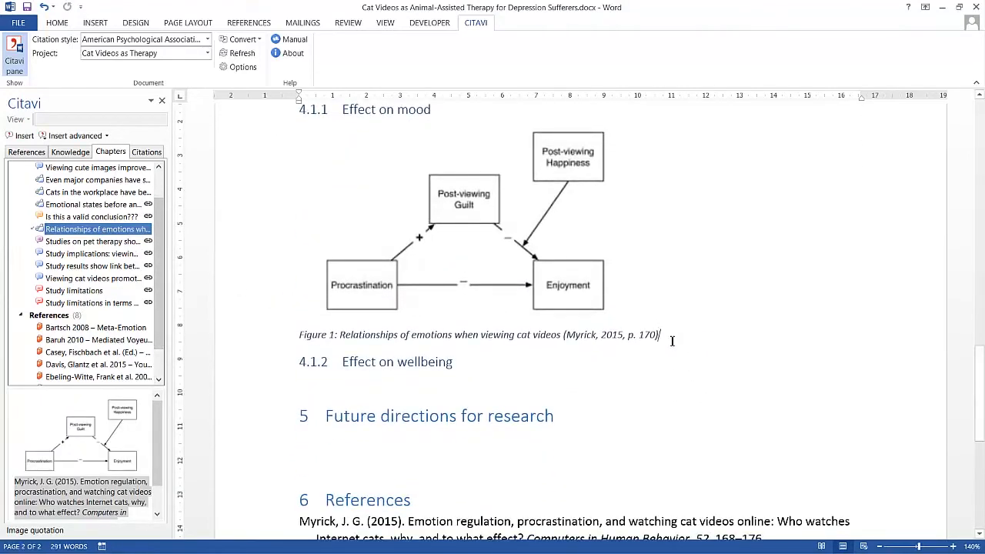
Step: Insert Figure 1, the Myrick 2015 quotation and a three-source citation with Bartsch 2008, generating the References list
left_click(93, 265)
type("Other studies show ...")
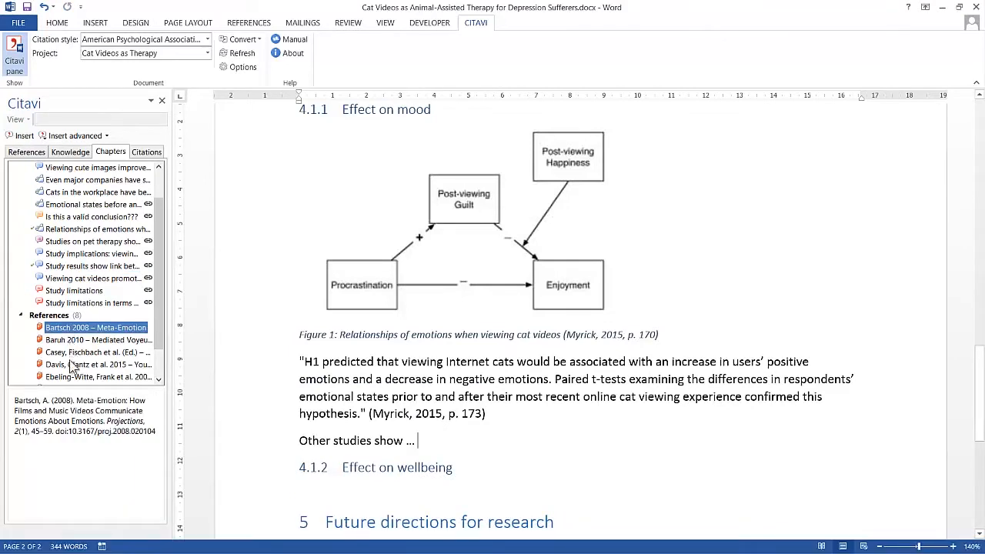
left_click(98, 364)
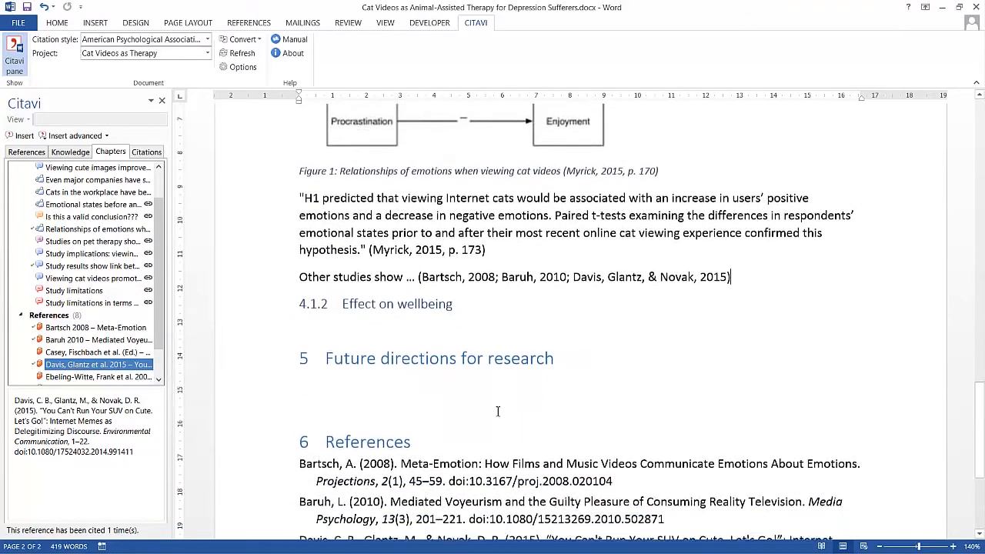
scroll("down", 3)
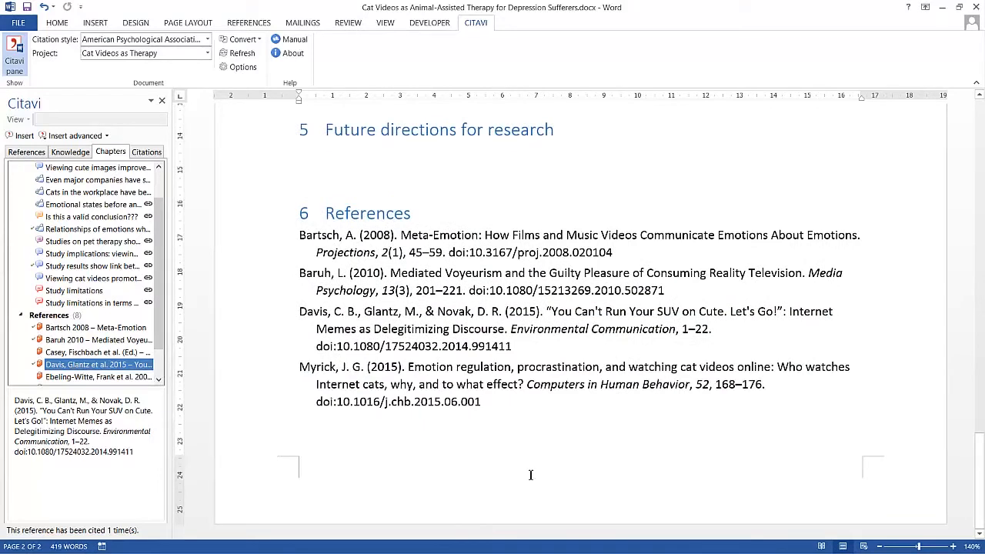